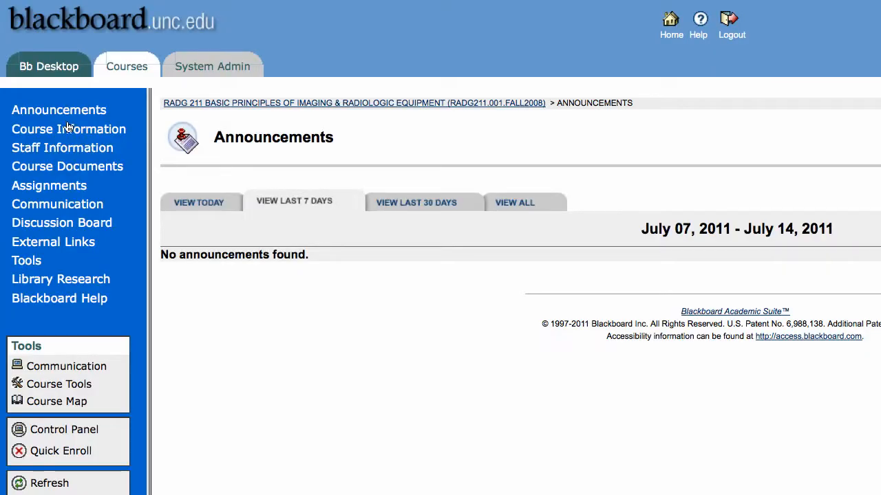
- Browse Course Information, Course Syllabus, Room Schedule Calendar, then Course Documents' Lecture Objectives in RADG 211
left_click(68, 130)
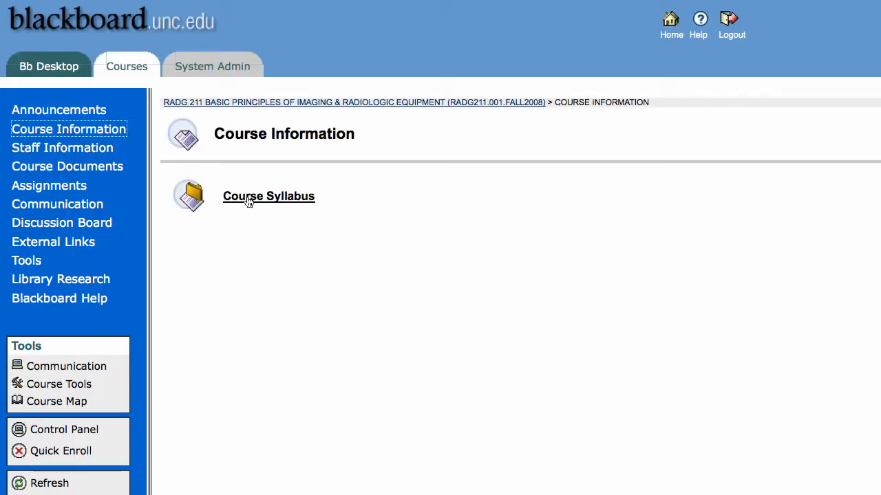
left_click(268, 196)
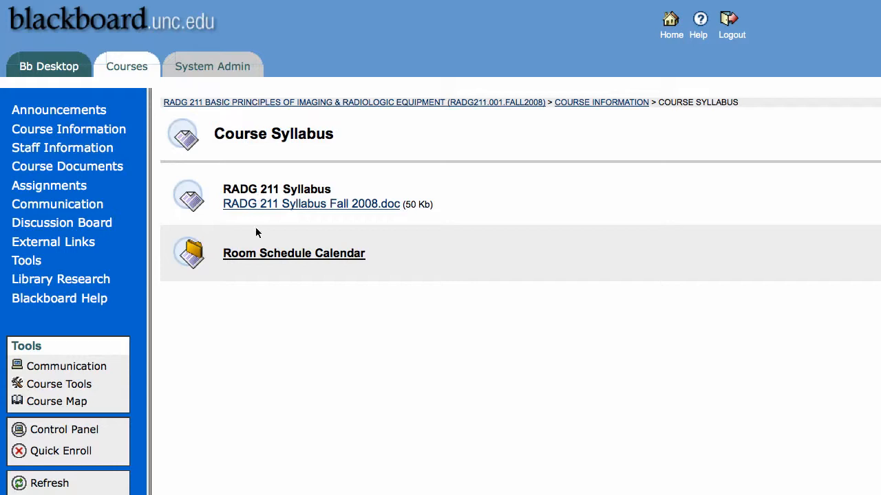
left_click(294, 254)
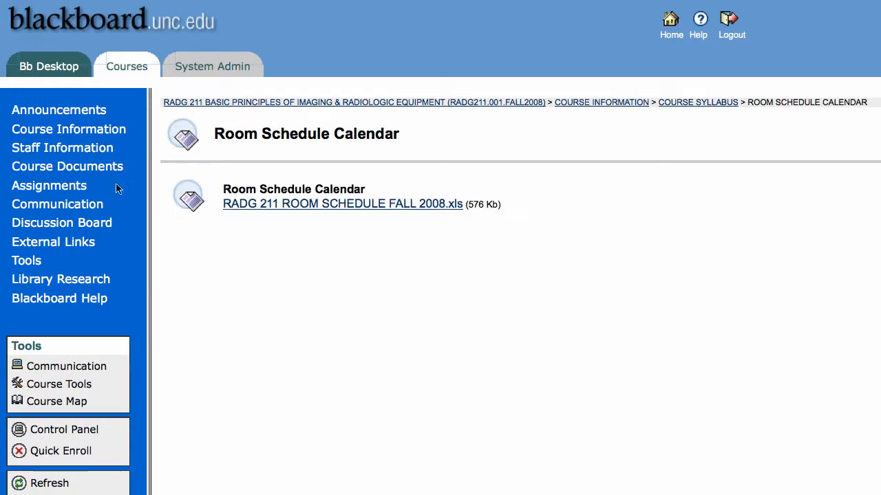
left_click(67, 165)
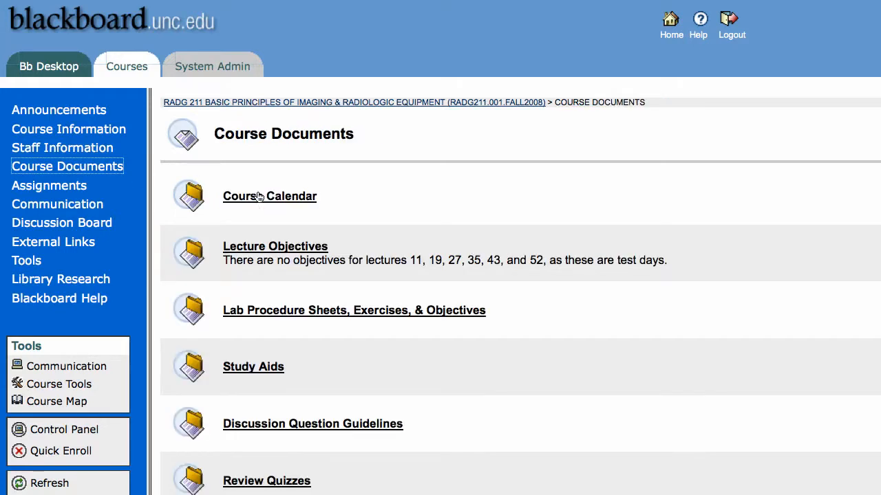
left_click(275, 246)
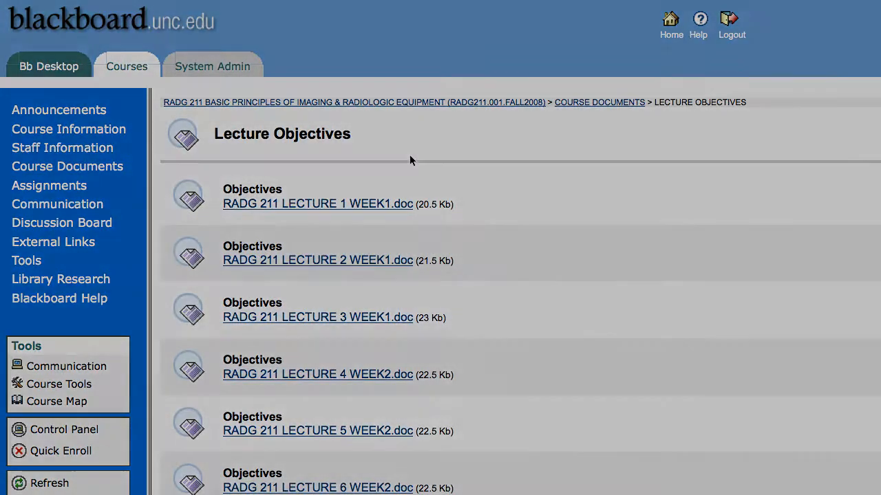
- From the Control Panel, start a course export including all content but leaving Assignments out
left_click(63, 430)
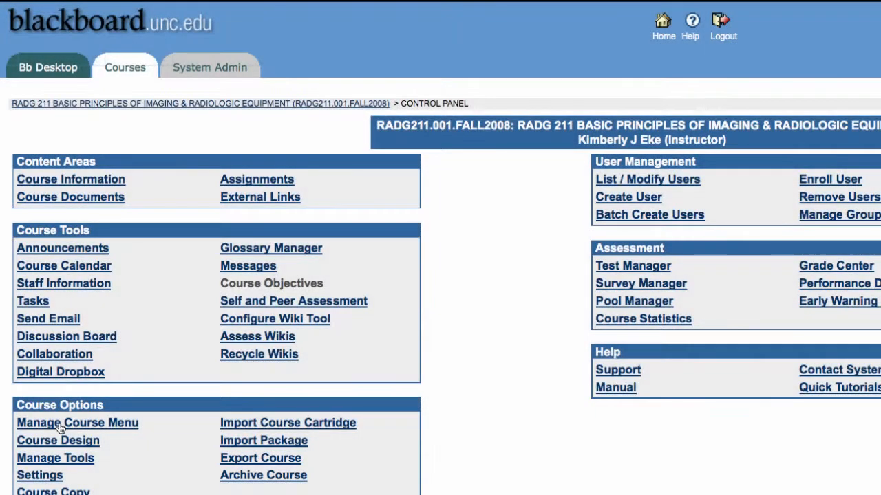
mouse_move(245, 441)
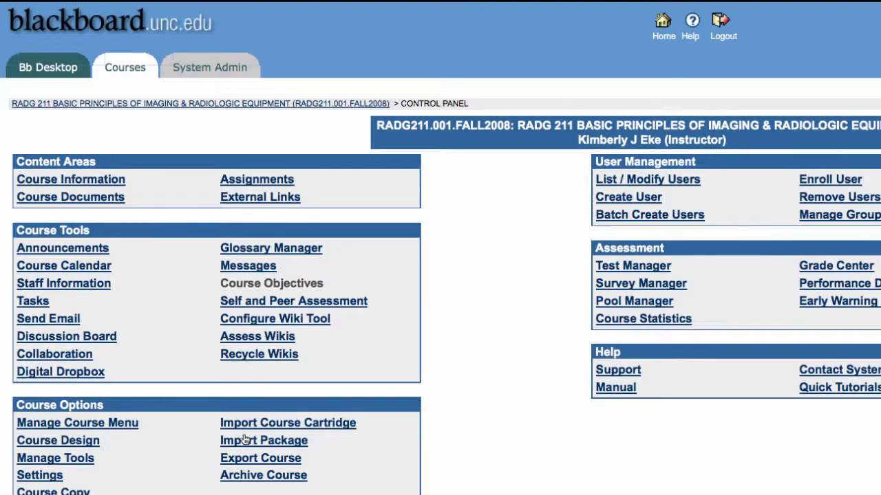
left_click(264, 440)
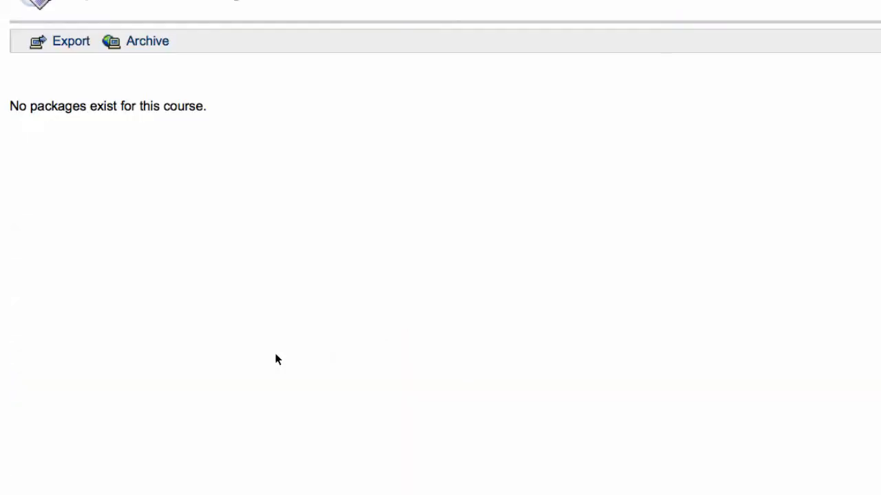
left_click(70, 41)
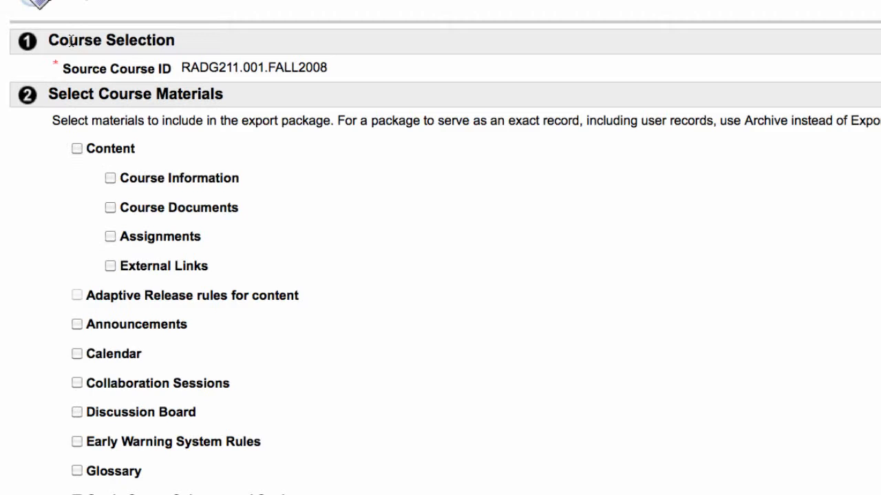
left_click(77, 149)
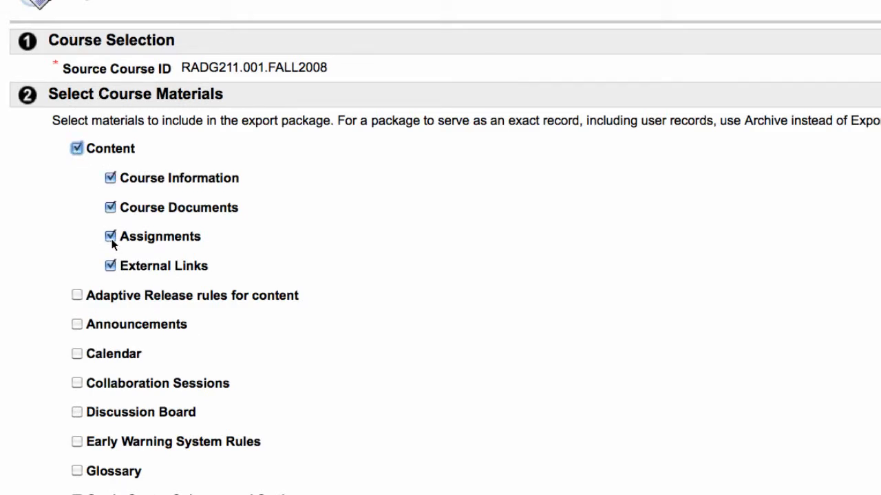
left_click(110, 236)
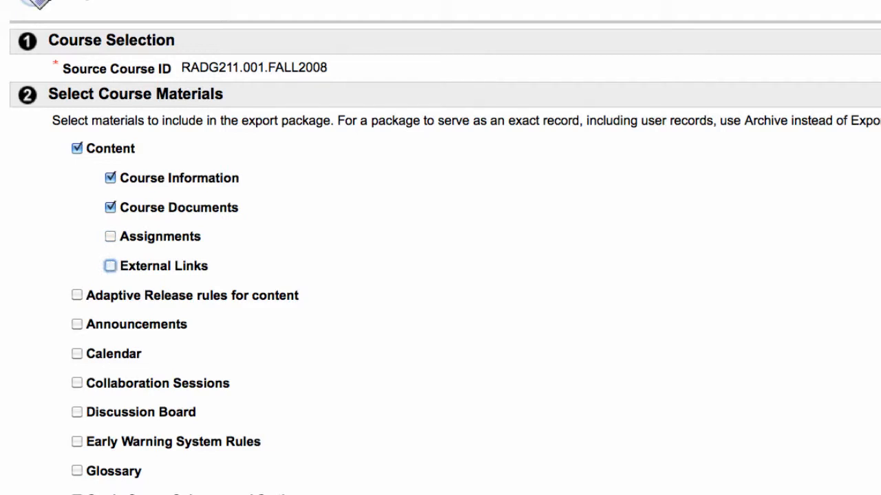
scroll("down", 3)
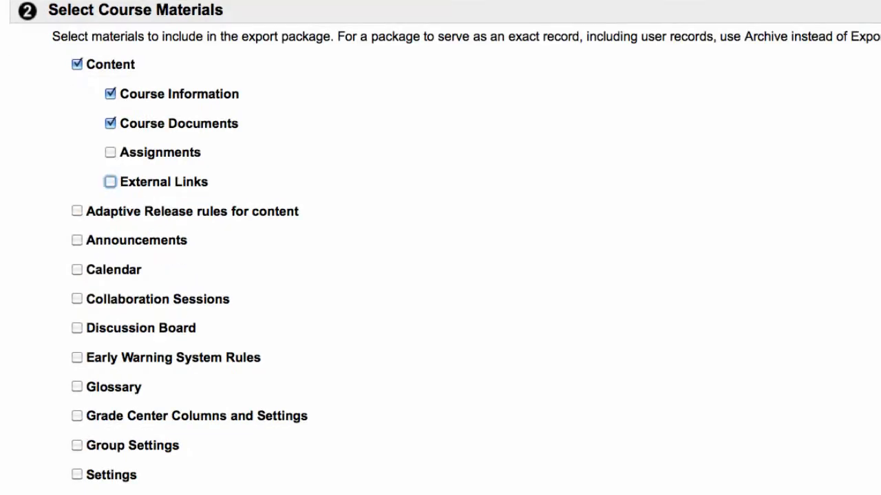
scroll("down", 3)
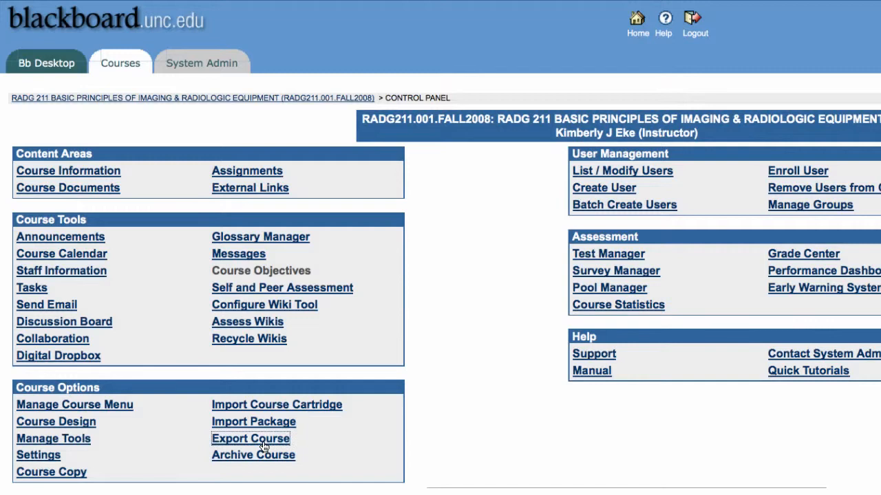
- Save the ExportFile zip from the export list to the computer via Save Link As
left_click(250, 438)
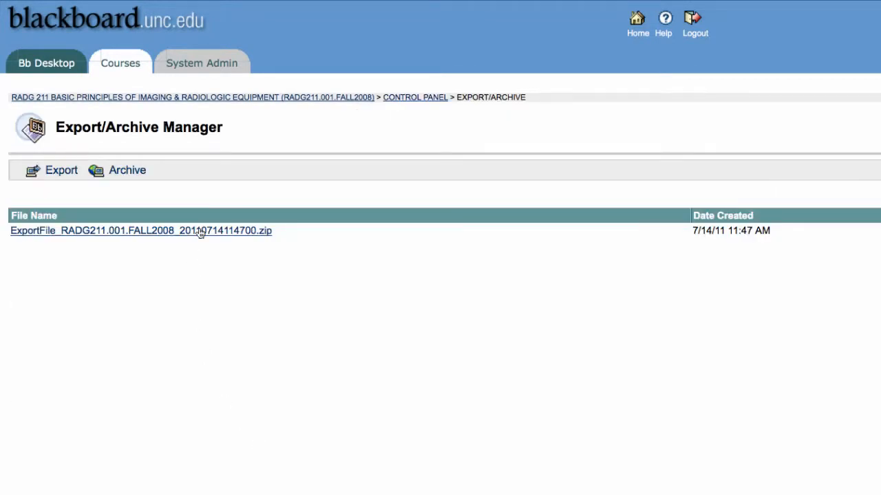
right_click(140, 231)
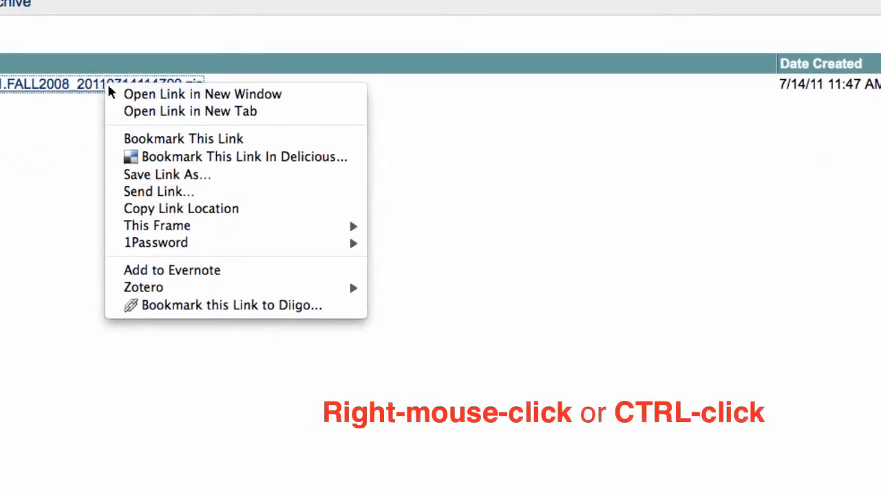
left_click(166, 174)
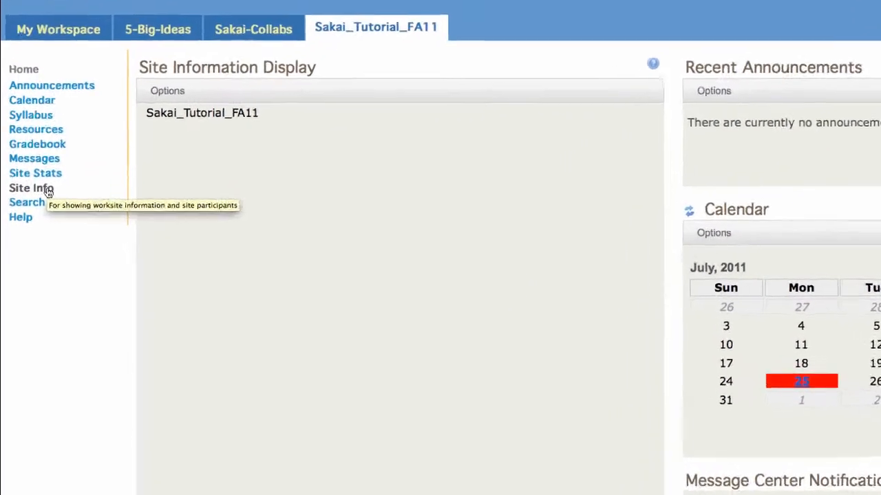
- Through Site Info > Edit Tools, tick Migrate Content, continue and finish adding it
left_click(36, 187)
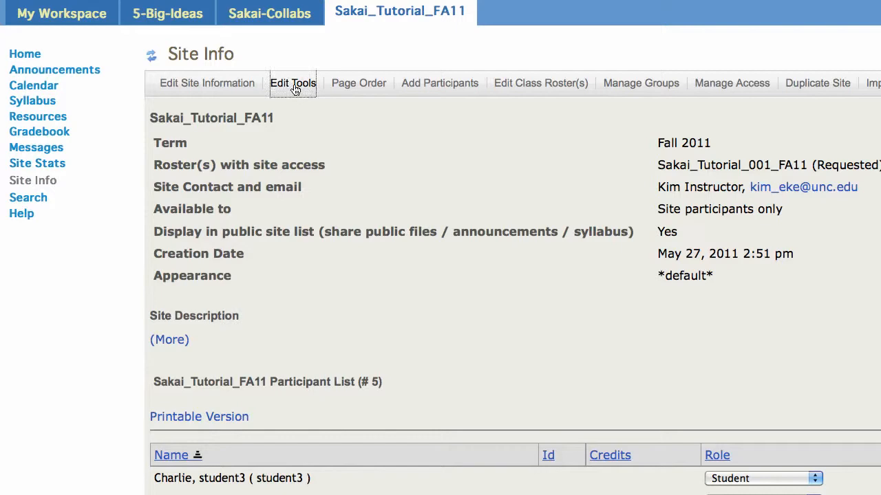
left_click(291, 82)
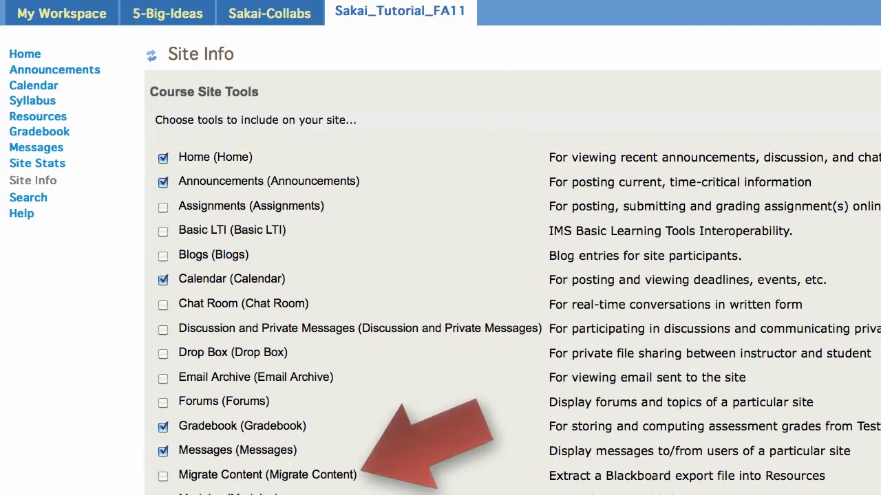
left_click(163, 476)
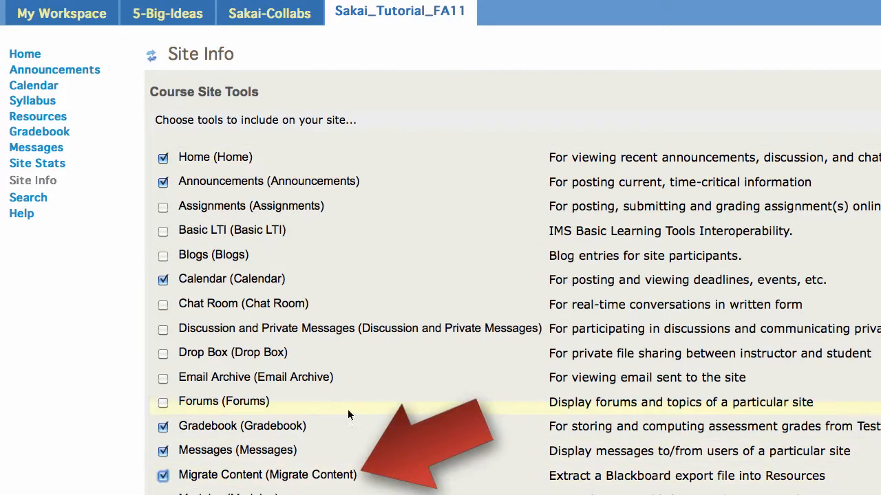
scroll("down", 3)
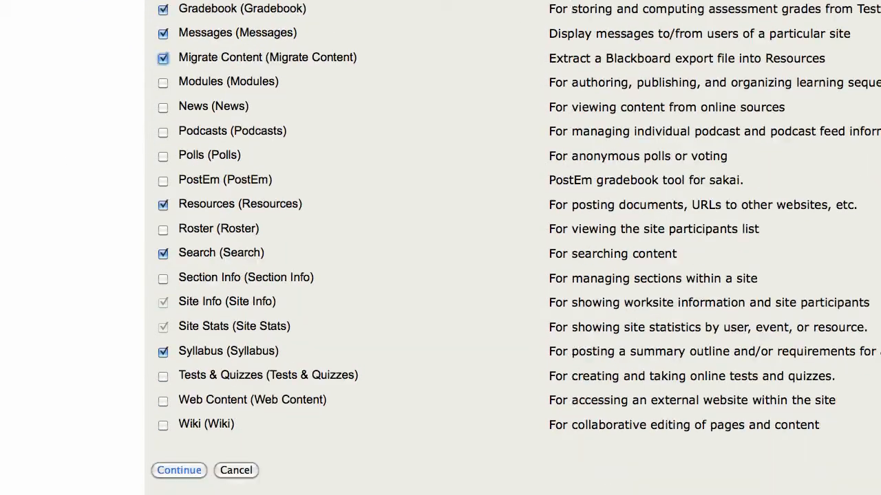
scroll("down", 3)
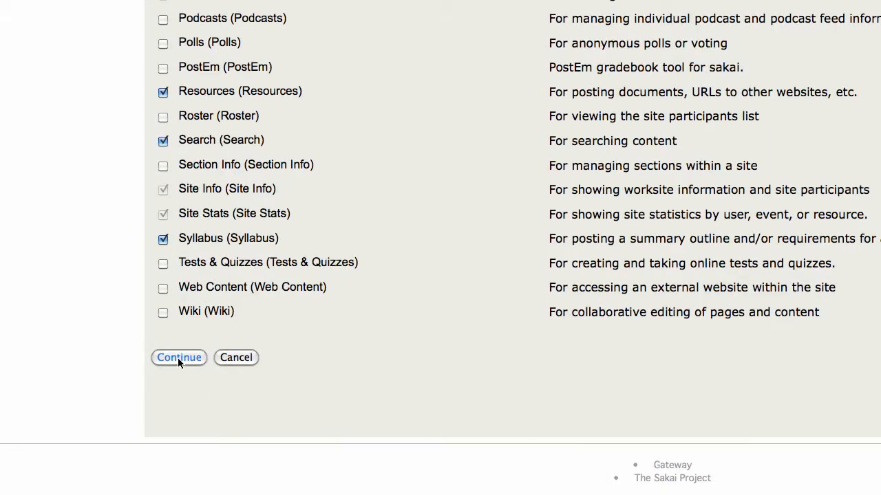
left_click(179, 358)
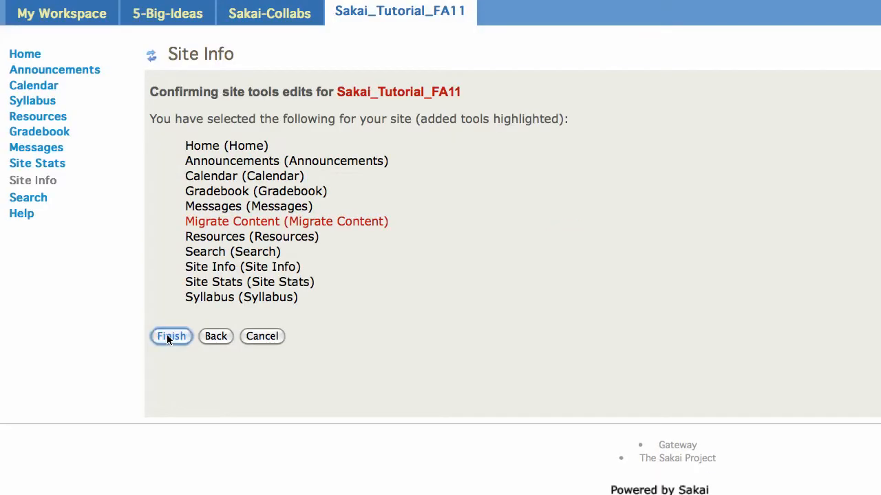
left_click(171, 336)
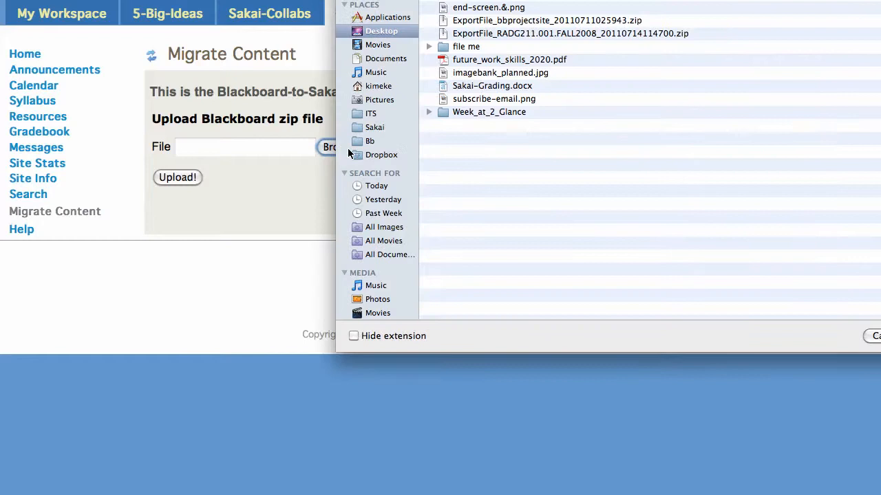
- Upload the ExportFile zip in Migrate Content, then view the new Bb Content folder in Resources
left_click(570, 33)
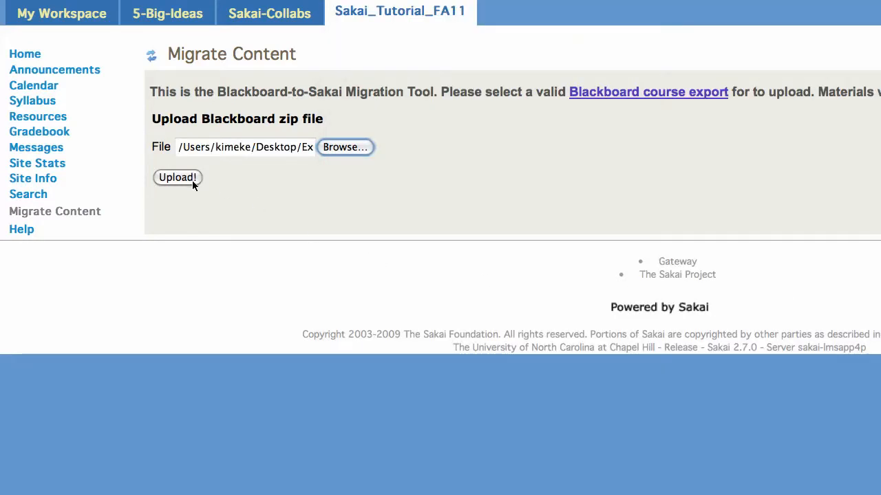
left_click(178, 176)
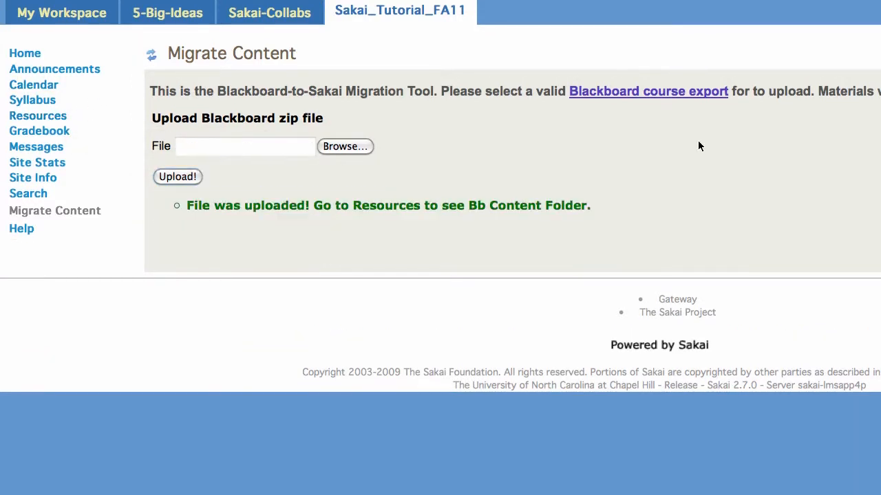
mouse_move(39, 116)
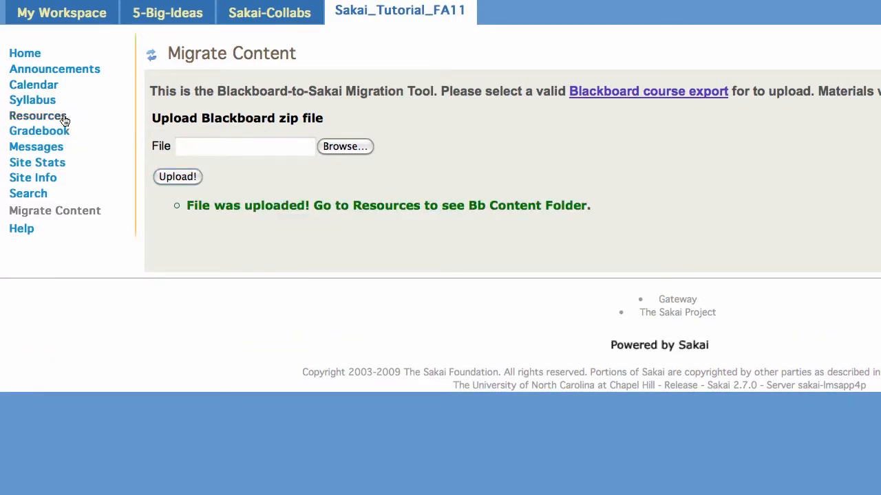
left_click(38, 116)
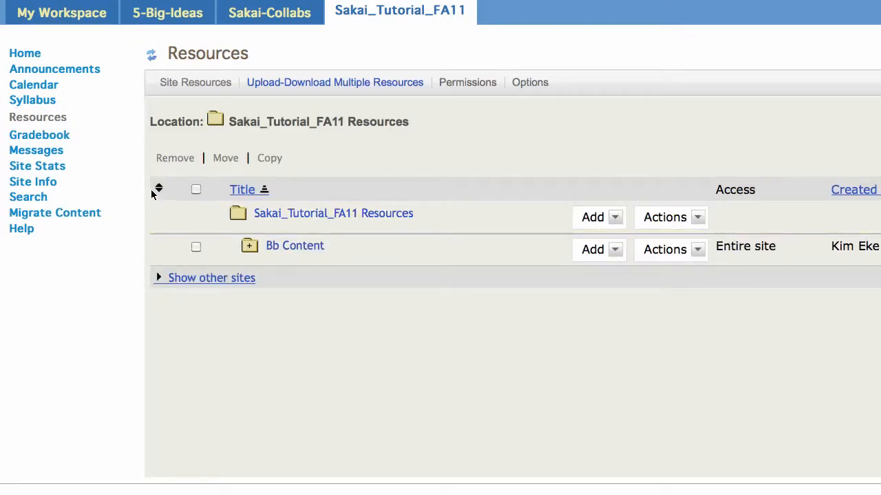
- Expand all Resources folders and scroll through the migrated Course_Documents lab and discussion files
left_click(158, 190)
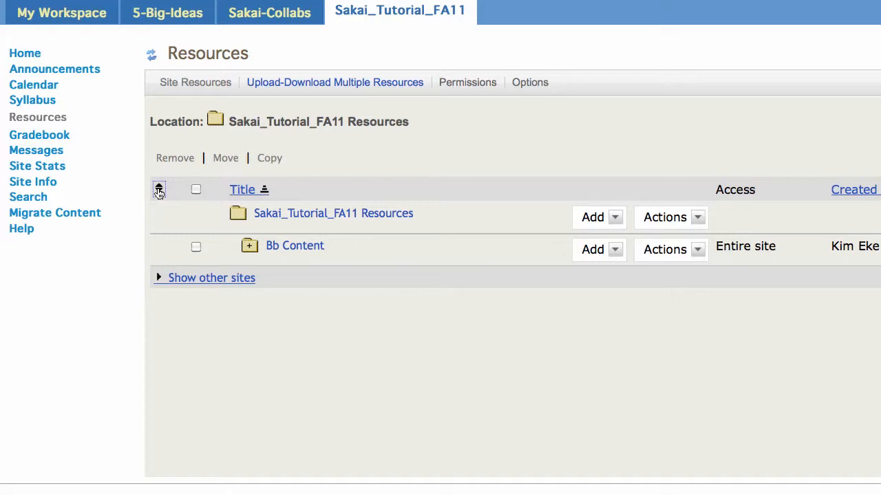
left_click(159, 190)
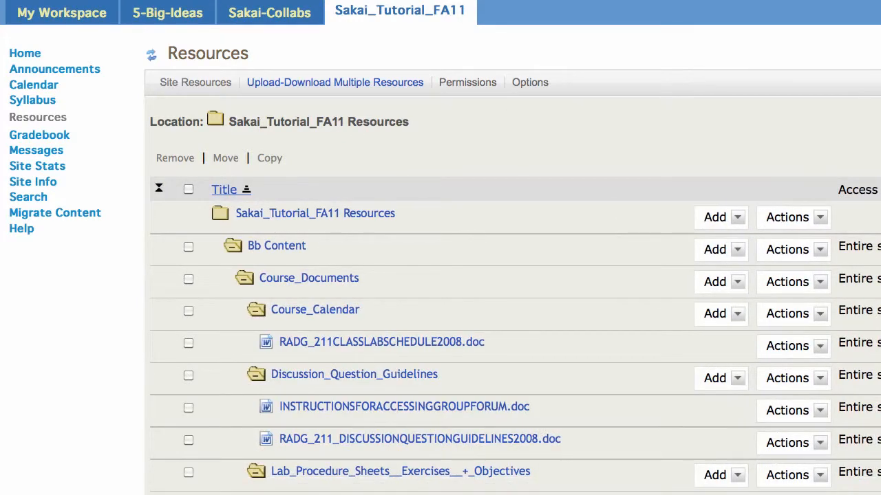
scroll("down", 3)
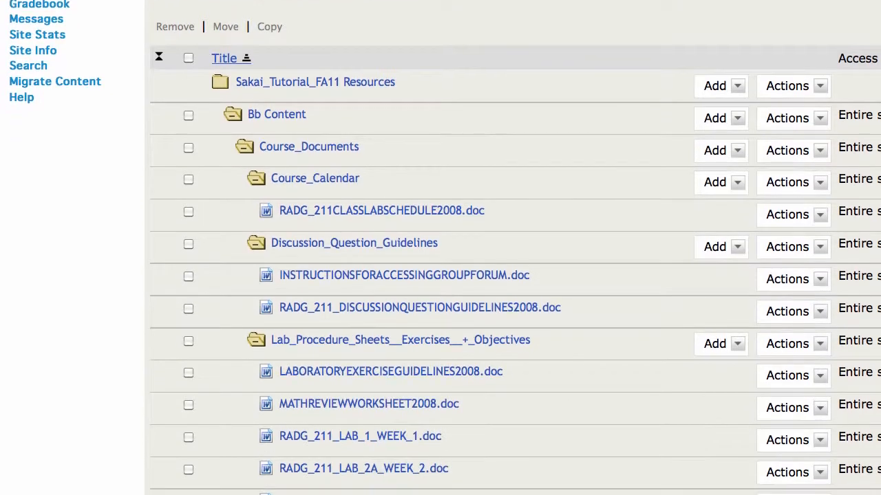
scroll("down", 3)
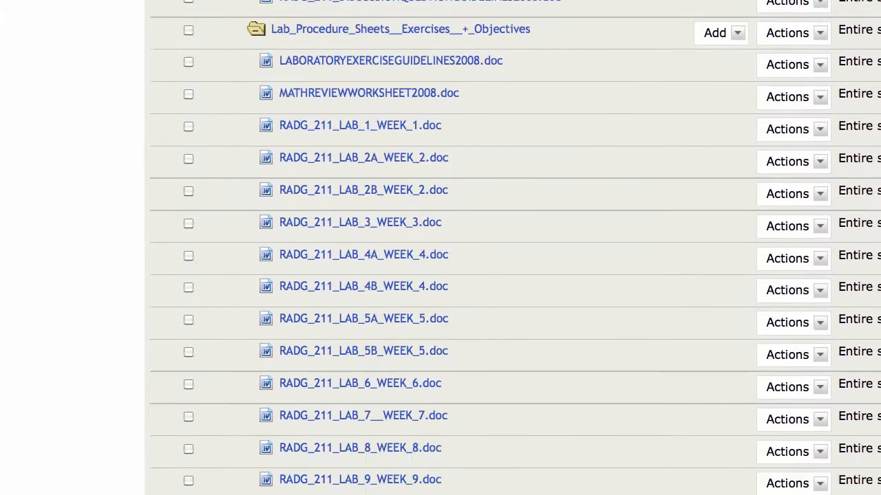
scroll("down", 3)
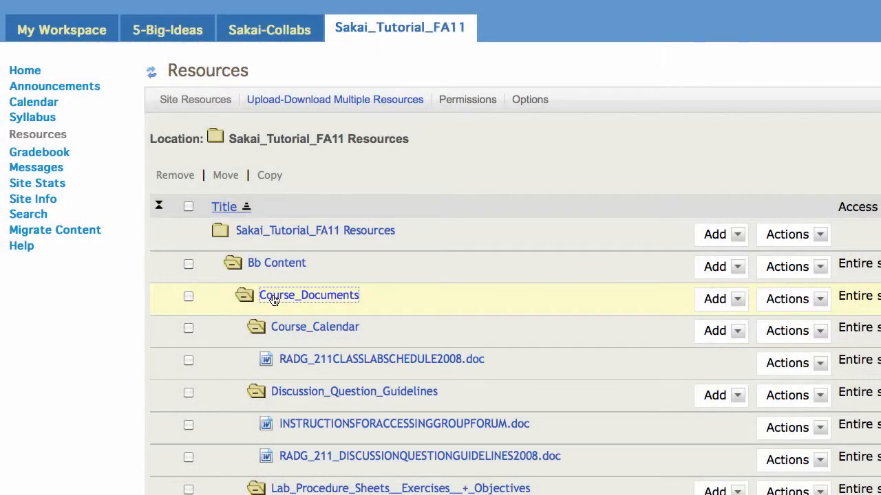
- Enter the Content folder and start reordering Course_Documents' six subfolders
left_click(309, 294)
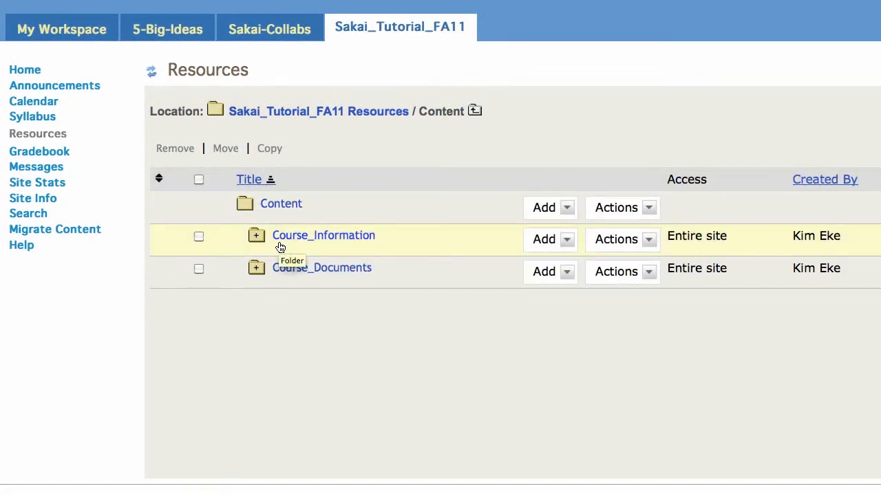
mouse_move(323, 267)
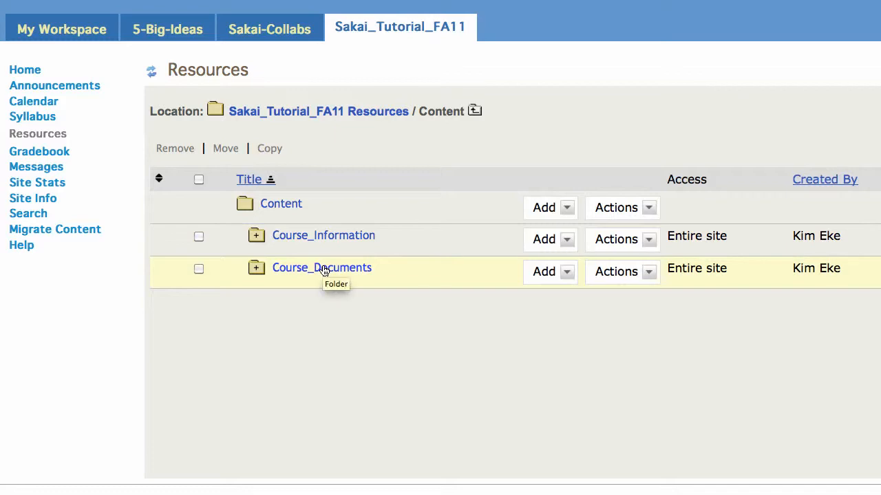
left_click(322, 267)
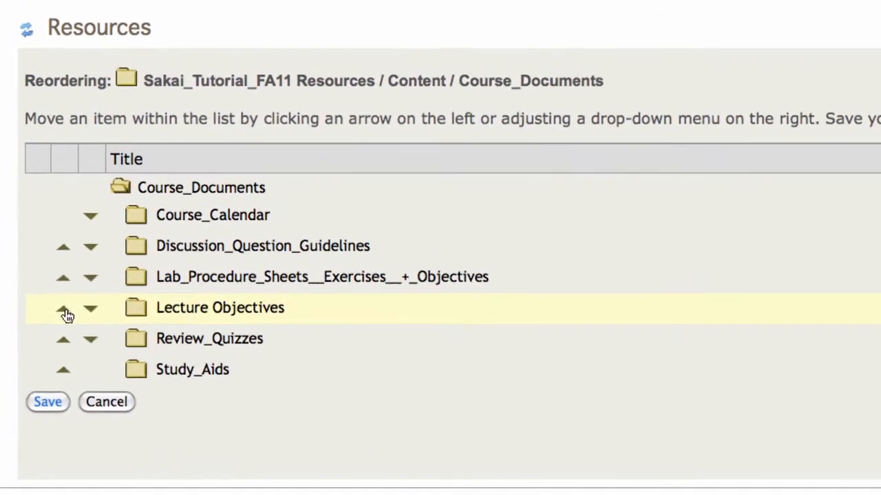
- Move Lecture Objectives up twice to sit under Course_Calendar and save the order
left_click(63, 308)
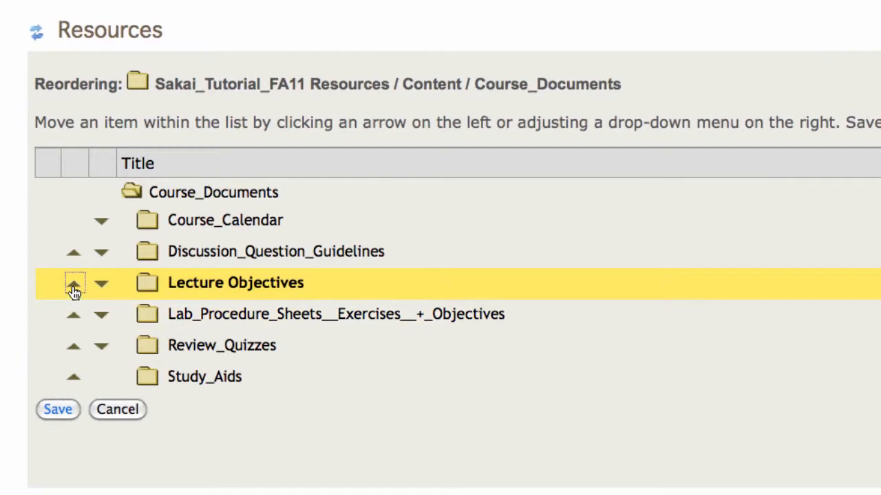
left_click(74, 284)
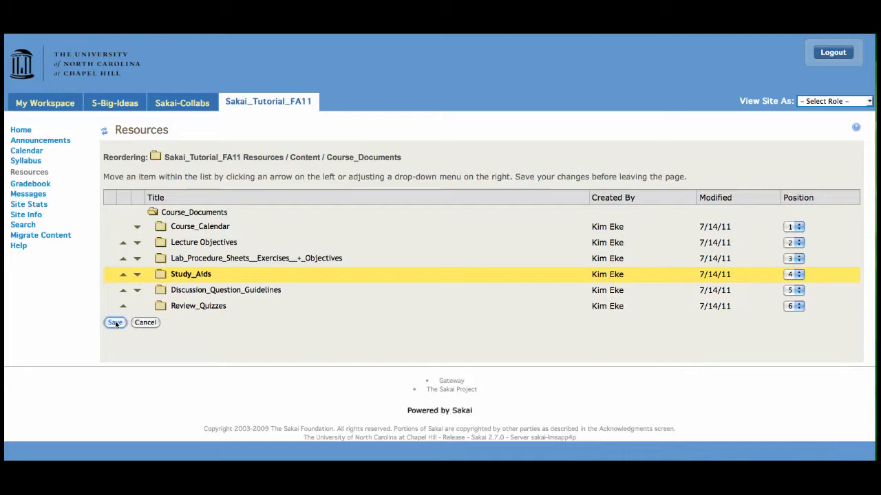
left_click(114, 322)
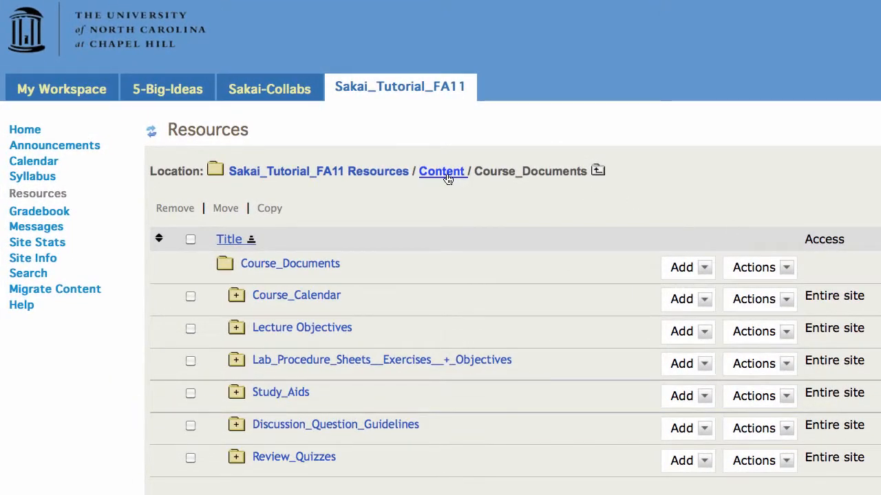
- Mark Course_Syllabus in Course_Information for moving and paste it into Course_Documents
left_click(440, 171)
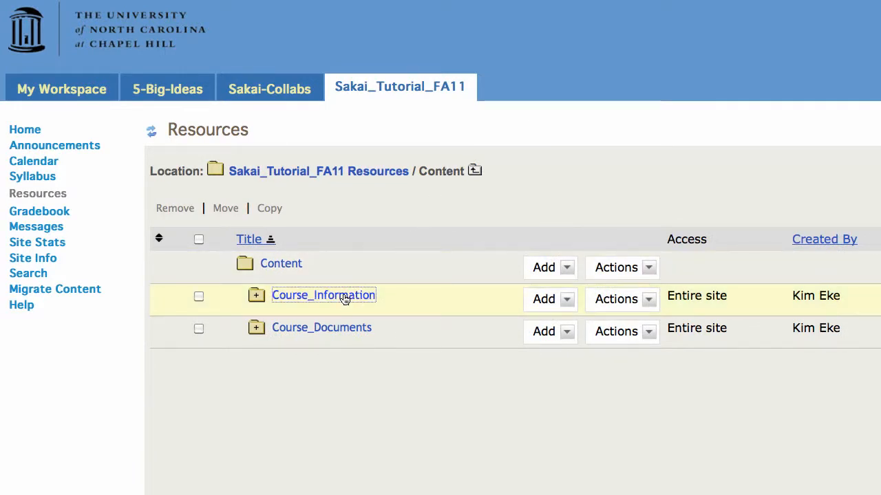
left_click(322, 294)
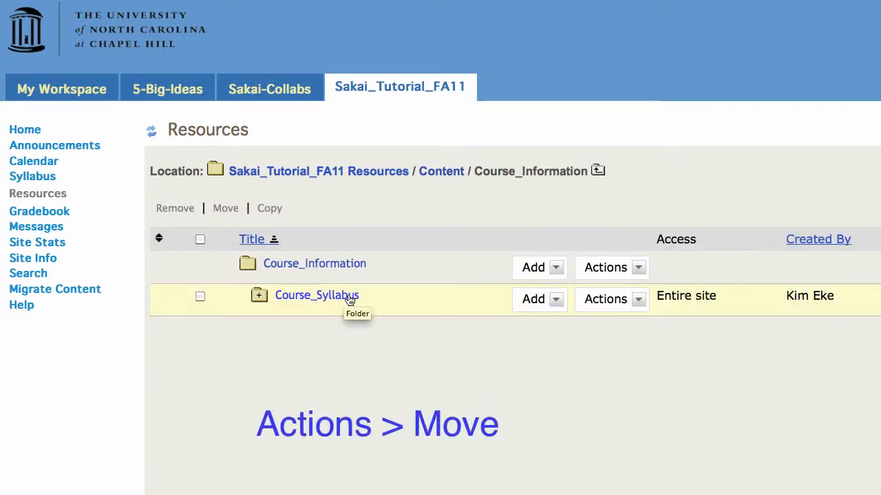
left_click(611, 298)
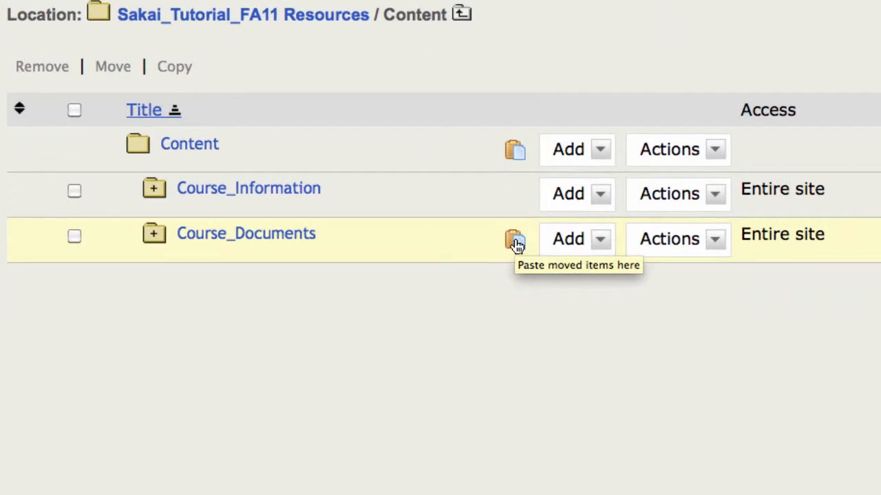
left_click(577, 239)
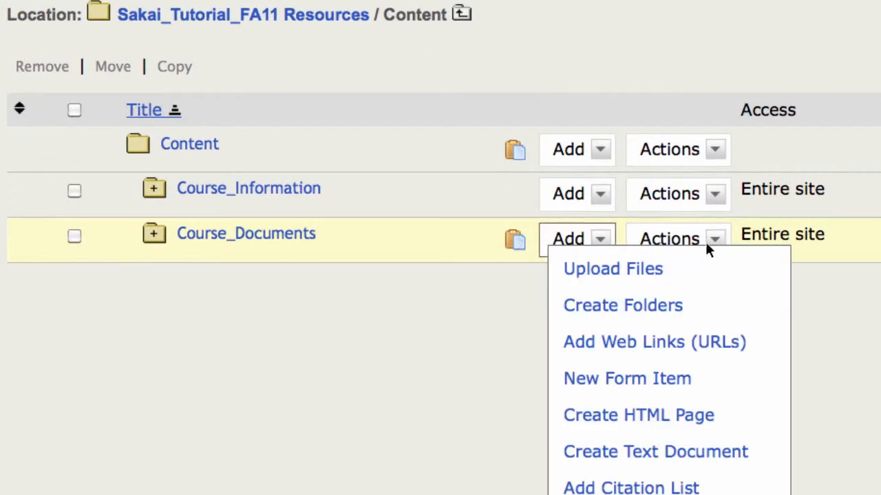
left_click(677, 240)
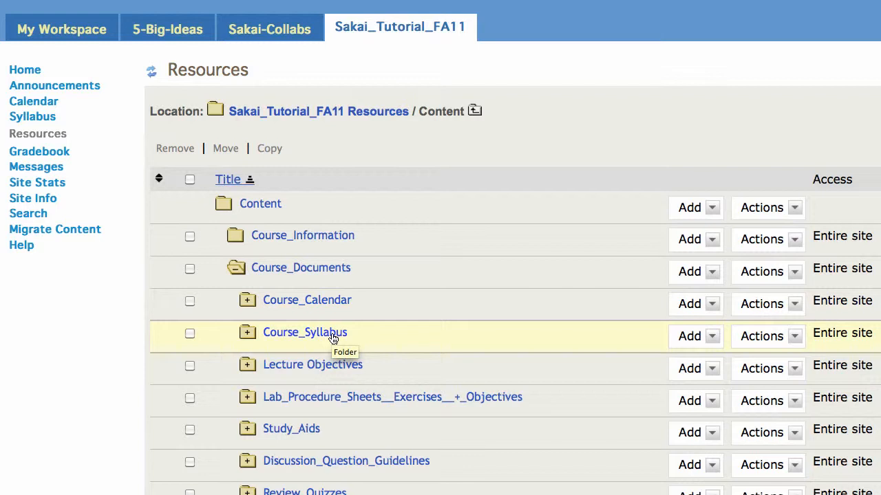
mouse_move(327, 251)
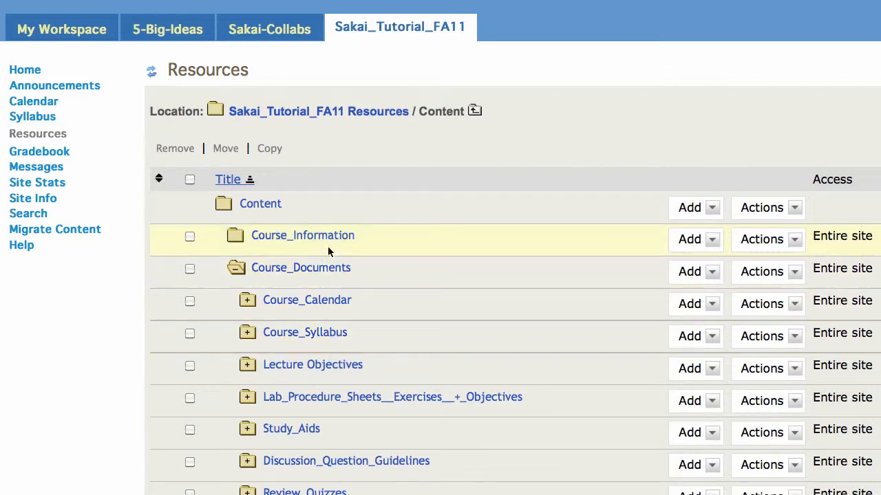
mouse_move(736, 257)
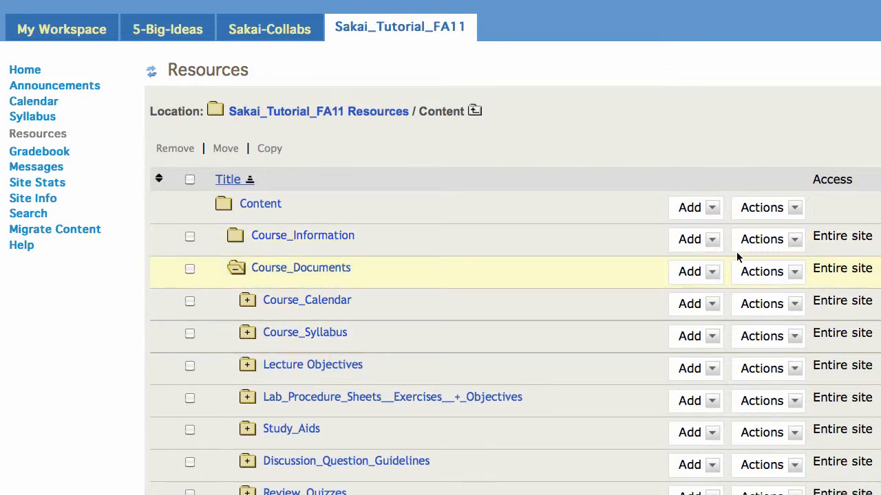
- Remove the empty Course_Information folder via Actions > Remove and confirm
left_click(768, 240)
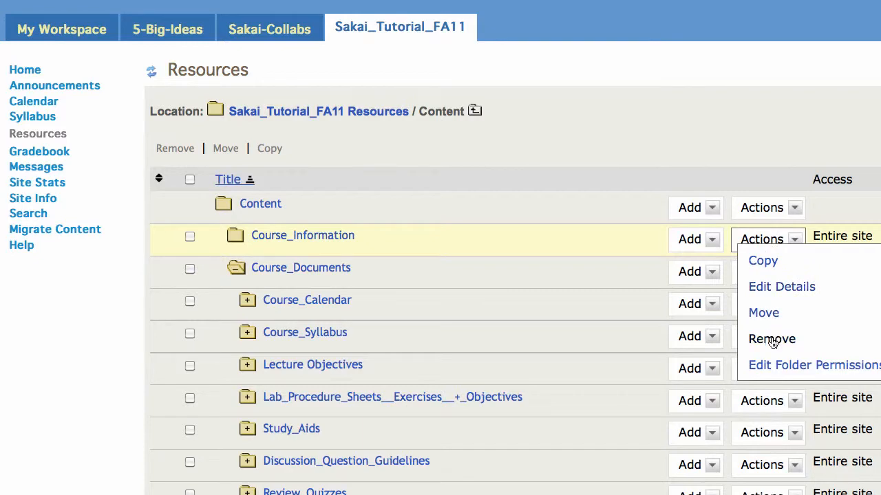
left_click(770, 338)
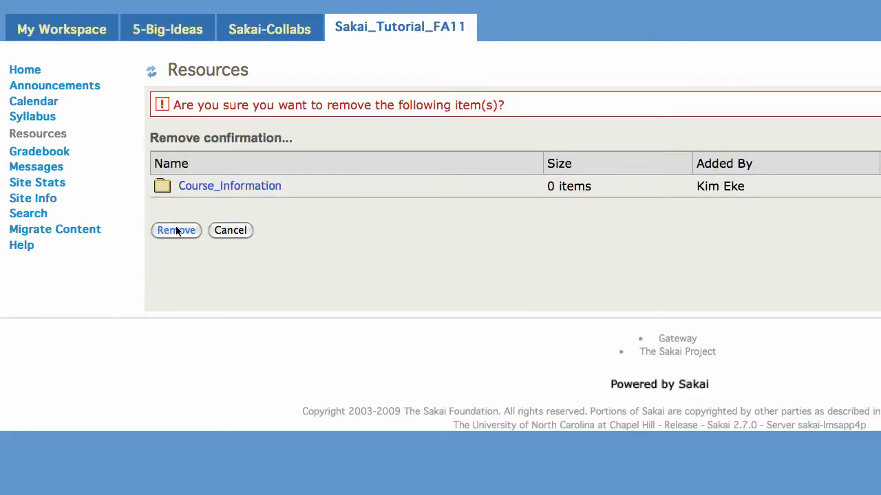
left_click(176, 230)
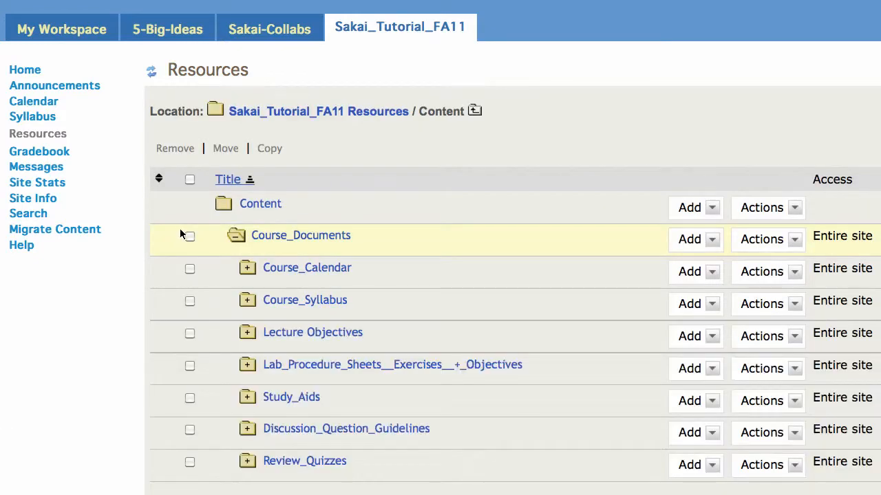
mouse_move(300, 234)
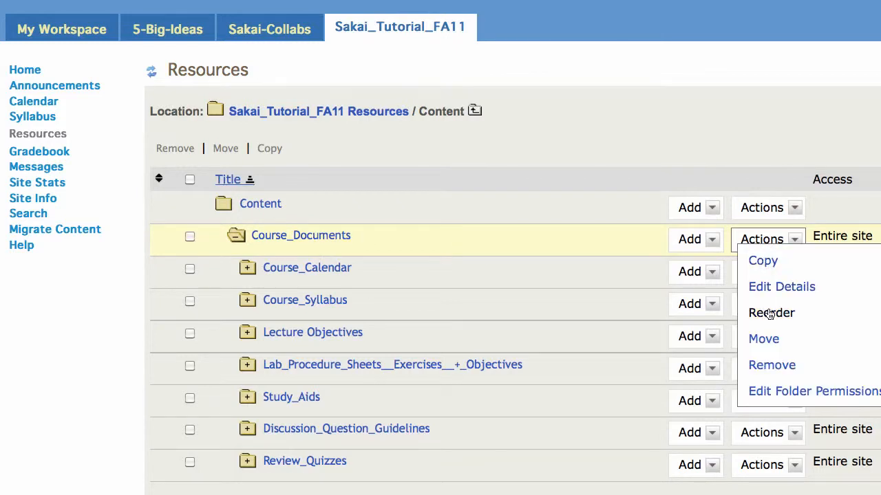
- Reorder Course_Documents so Course_Syllabus sits above Course_Calendar and save the order
left_click(771, 312)
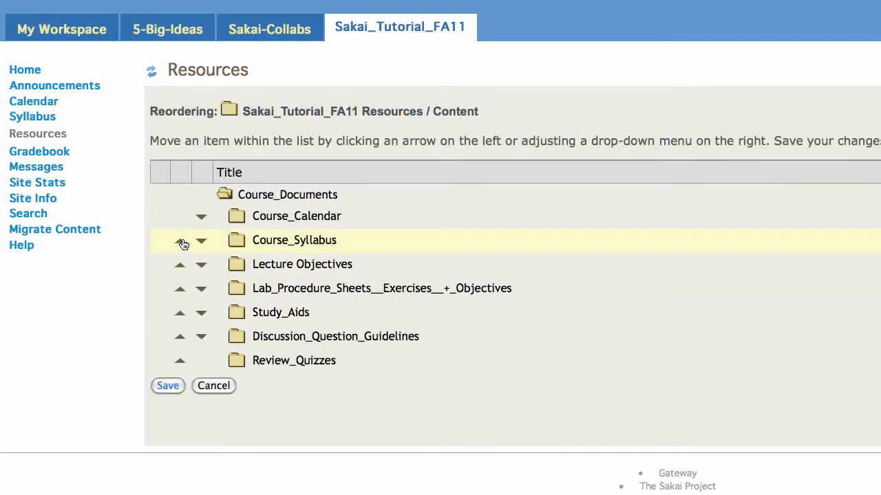
left_click(179, 240)
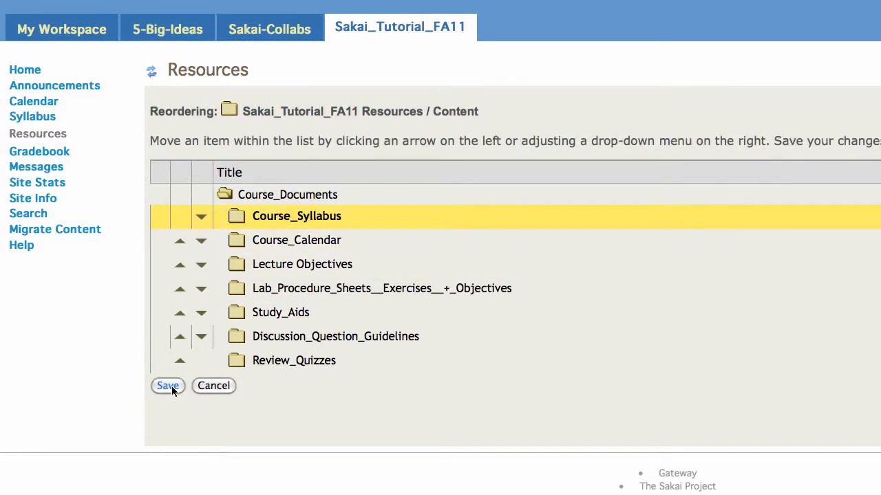
left_click(167, 385)
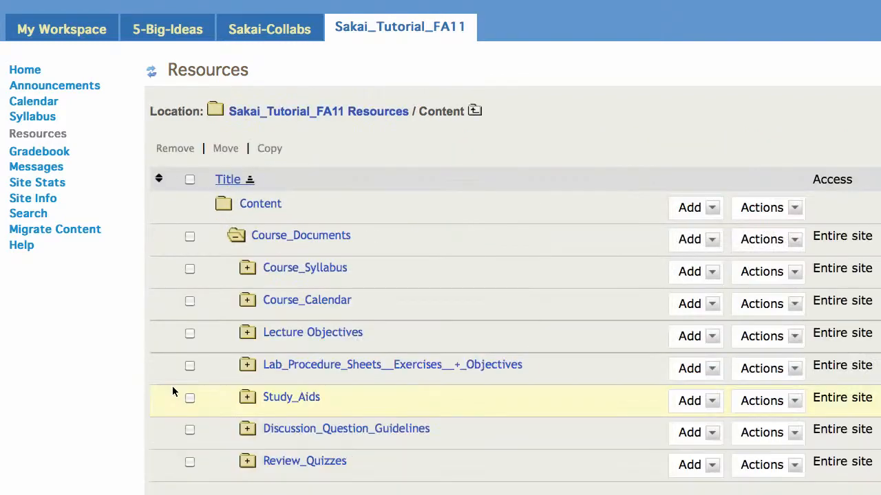